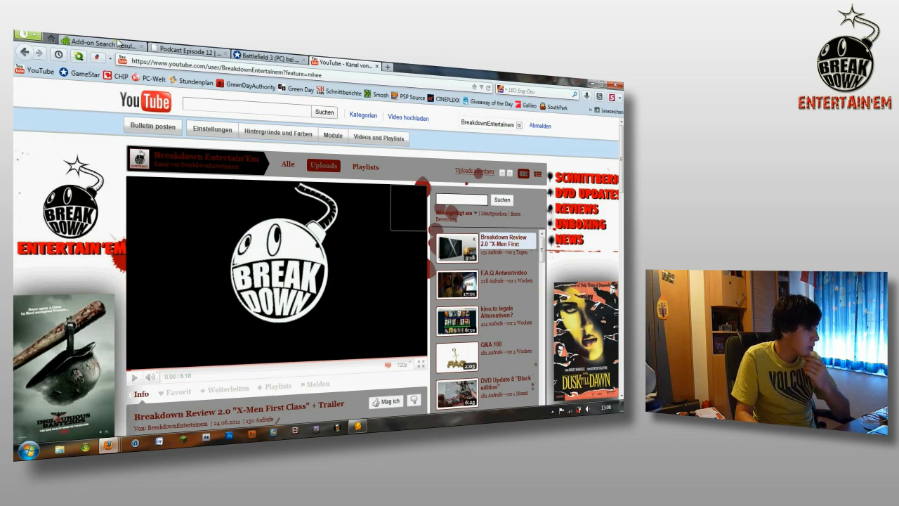
Switch to the DownloadHelper add-on search results tab.
click(99, 45)
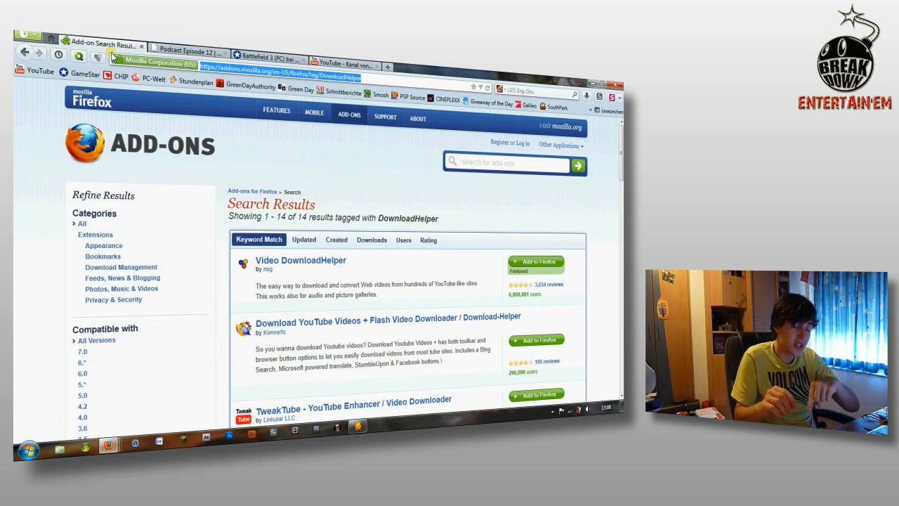
mouse_move(260, 226)
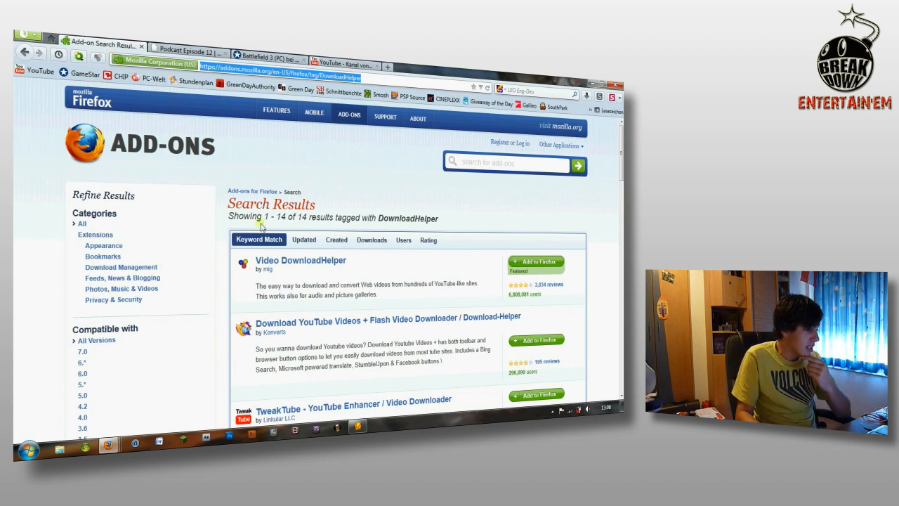
mouse_move(364, 266)
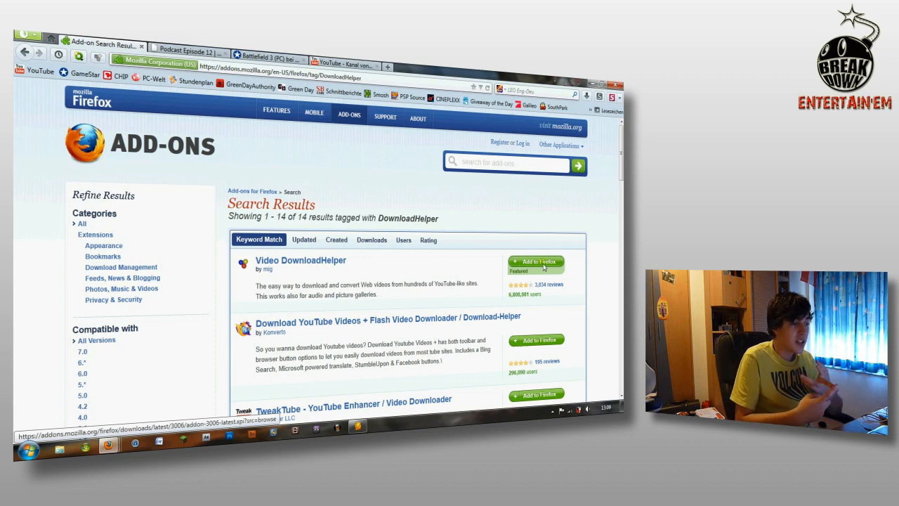
mouse_move(463, 73)
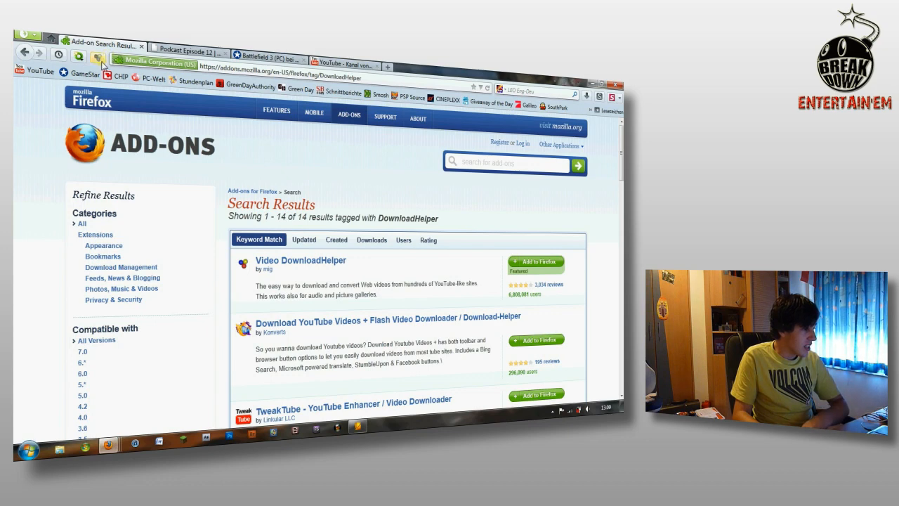
mouse_move(98, 60)
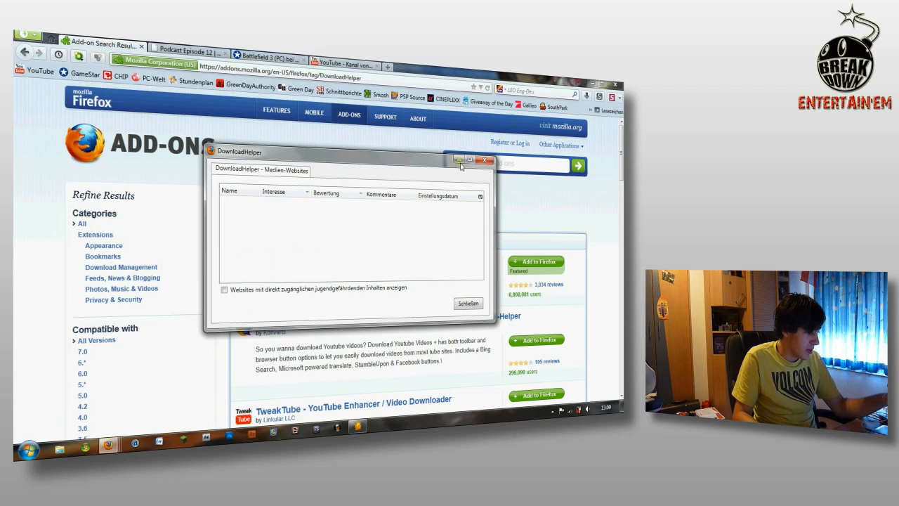
Close the DownloadHelper Medien-Websites window to return to the YouTube channel tab.
click(485, 160)
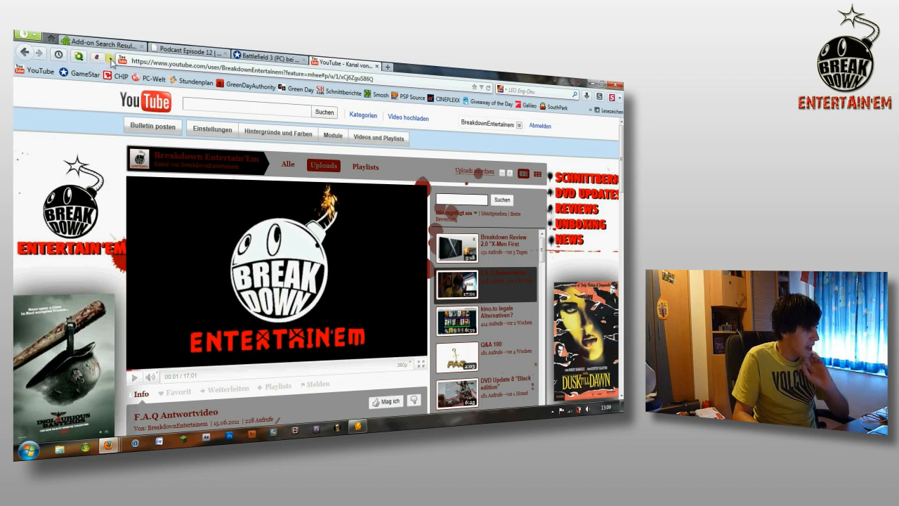
click(98, 57)
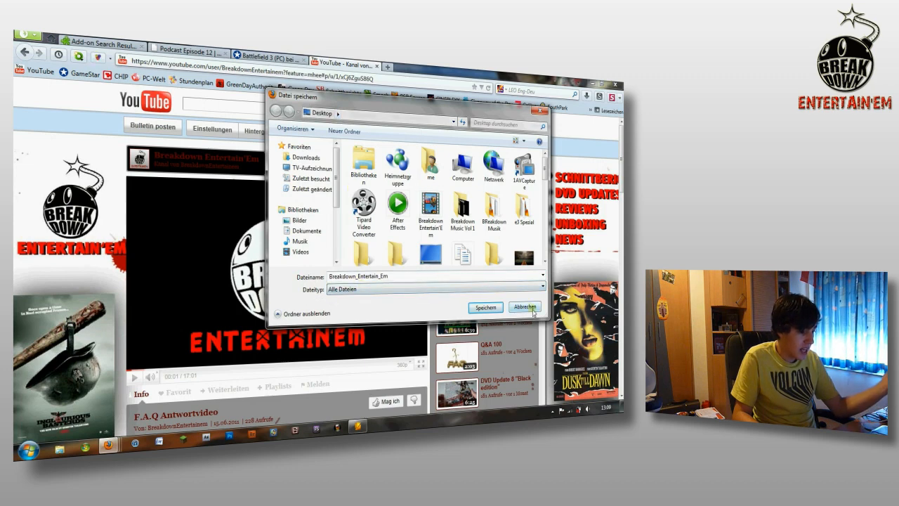
click(524, 308)
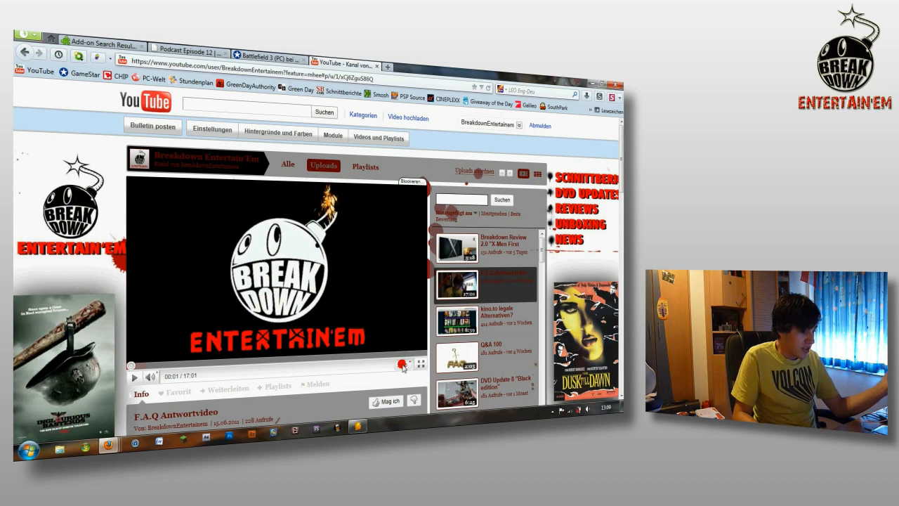
Switch the F.A.Q Antwortvideo playback quality to 720p.
click(402, 364)
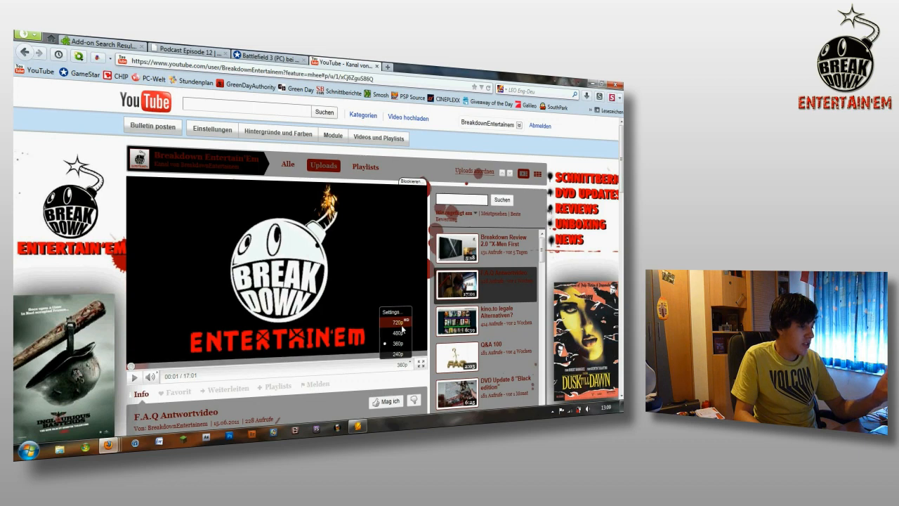
click(399, 322)
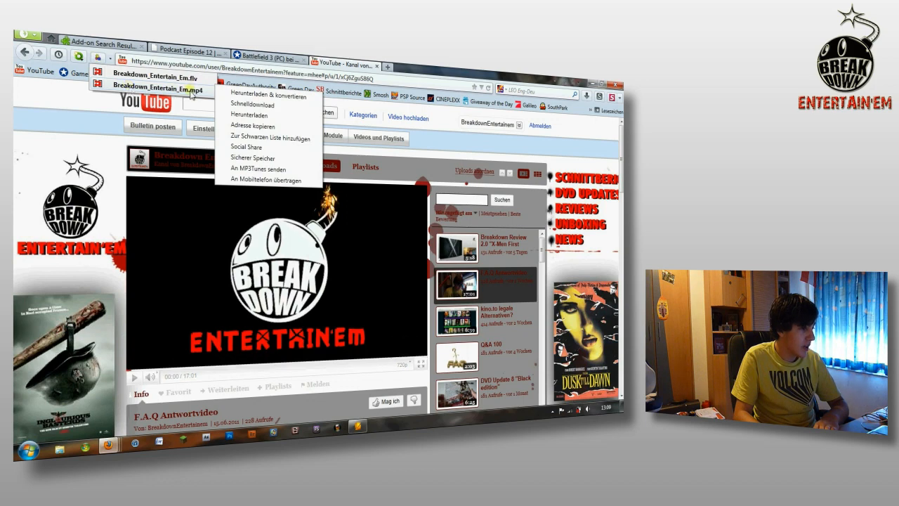
Download the video's MP4 version with DownloadHelper and save it.
click(250, 114)
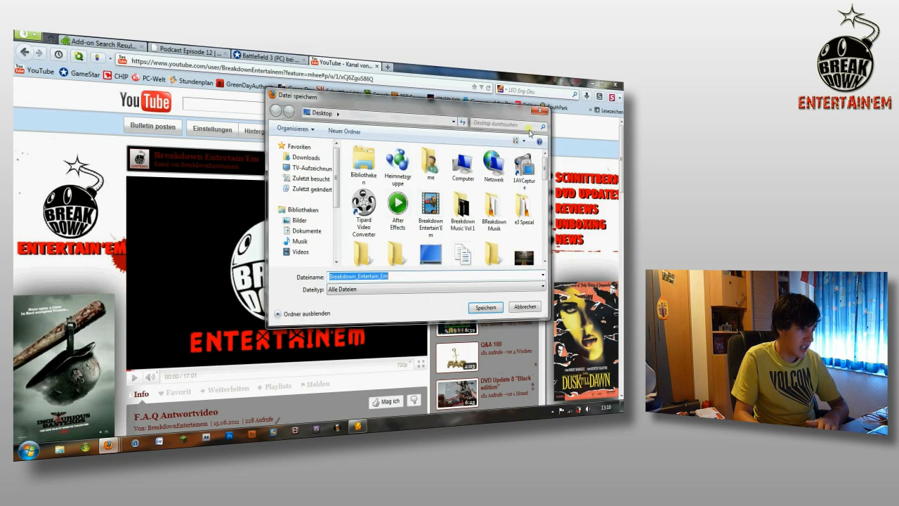
click(524, 306)
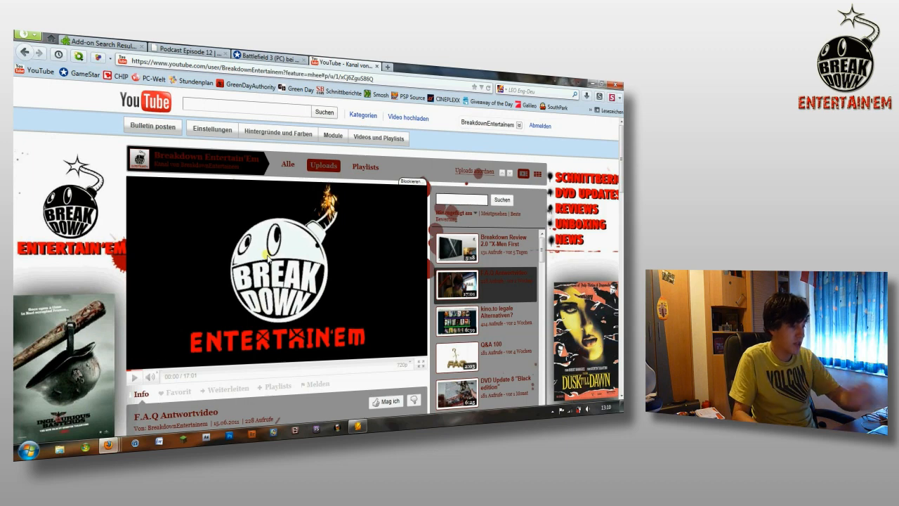
Keep the video at 720p and switch to the GameStar Battlefield 3 (PC) tab.
click(401, 364)
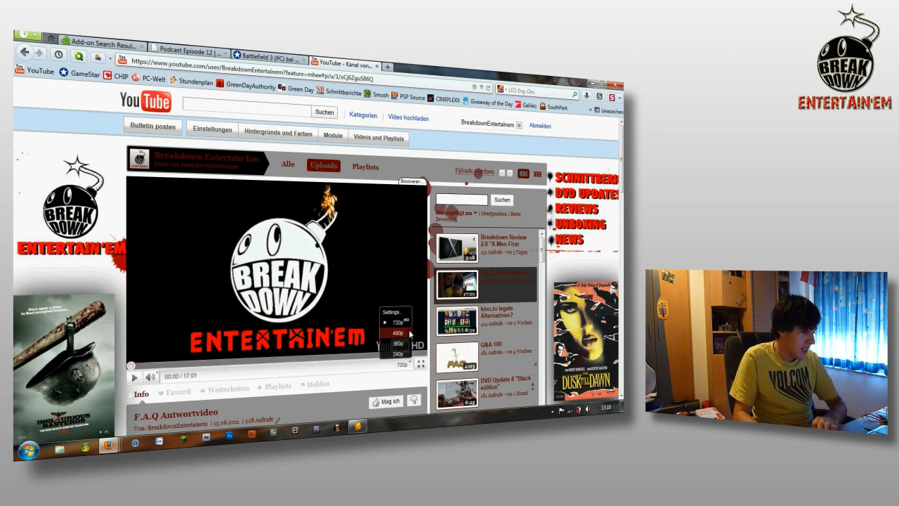
click(113, 58)
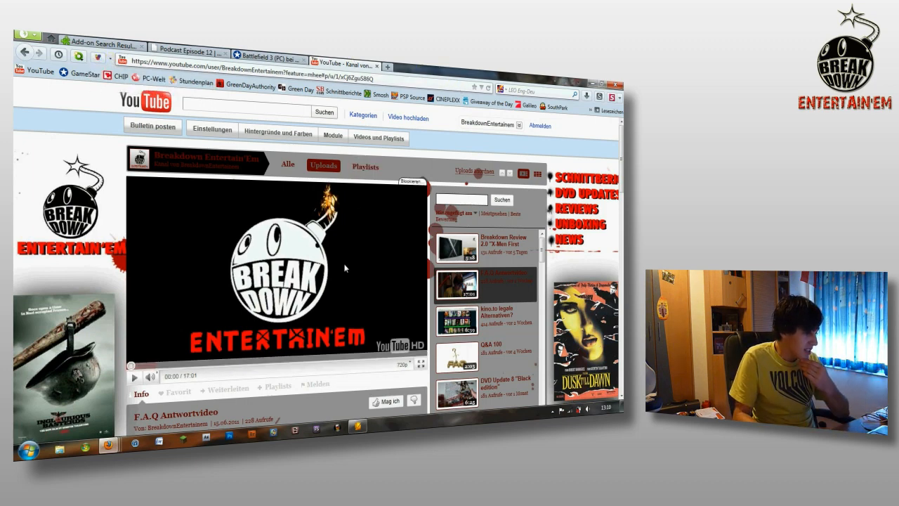
scroll(down, 3)
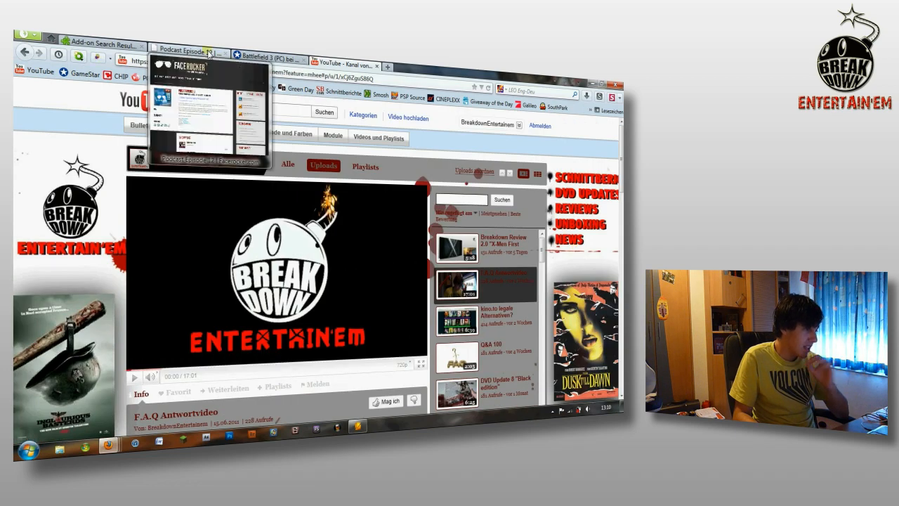
click(267, 56)
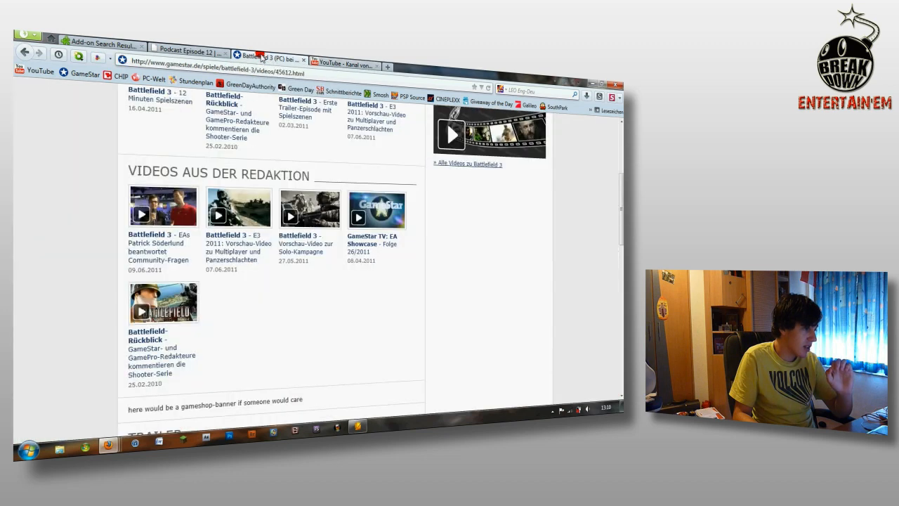
mouse_move(409, 255)
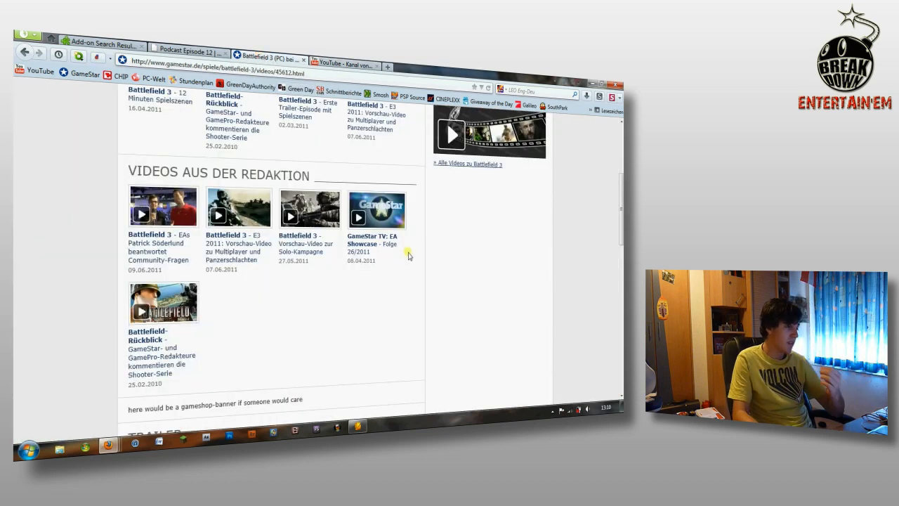
mouse_move(183, 124)
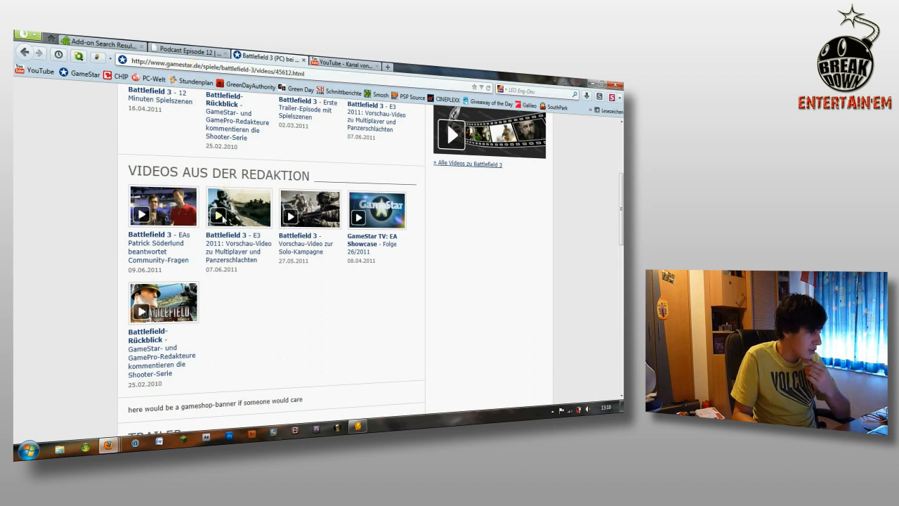
Open the Battlefield 3 preview video and cancel the E3_PR_Battlefield3.mp4 download.
click(219, 206)
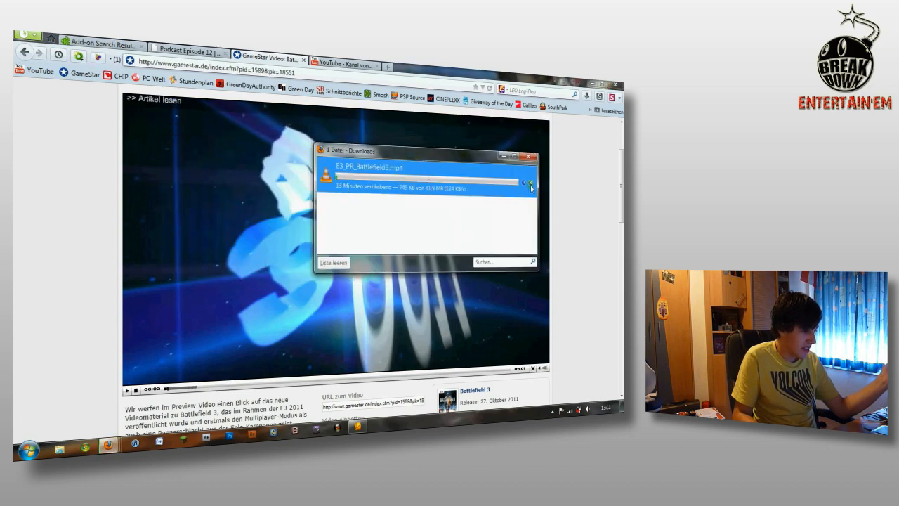
click(531, 184)
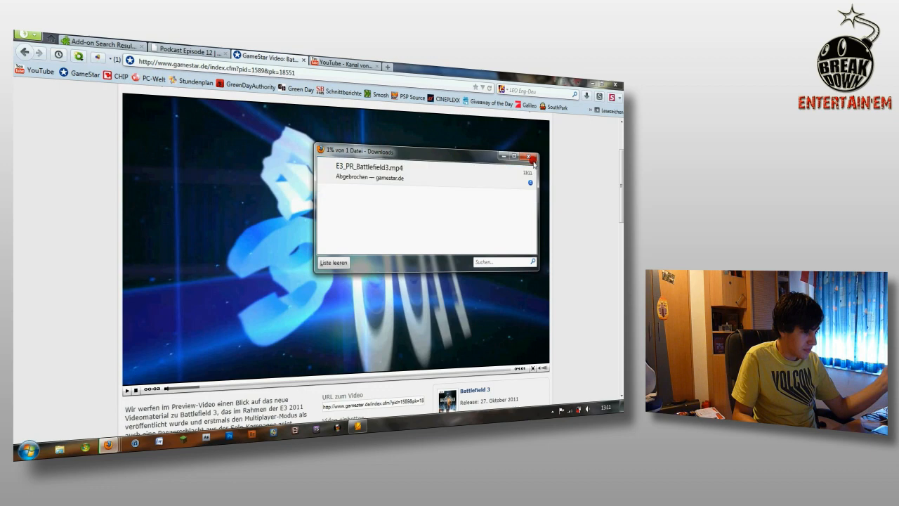
click(532, 158)
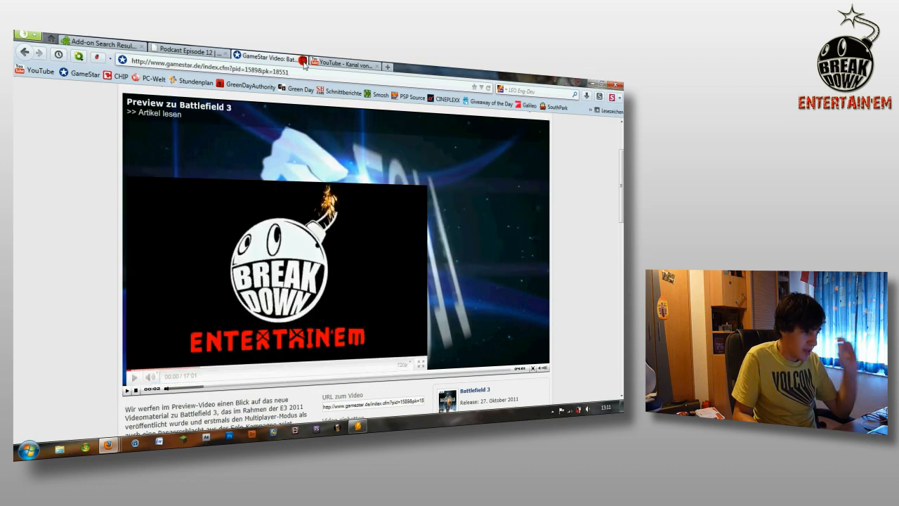
Close GameStar, go to Podcast Episode 12 and reveal its embedded player.
click(344, 58)
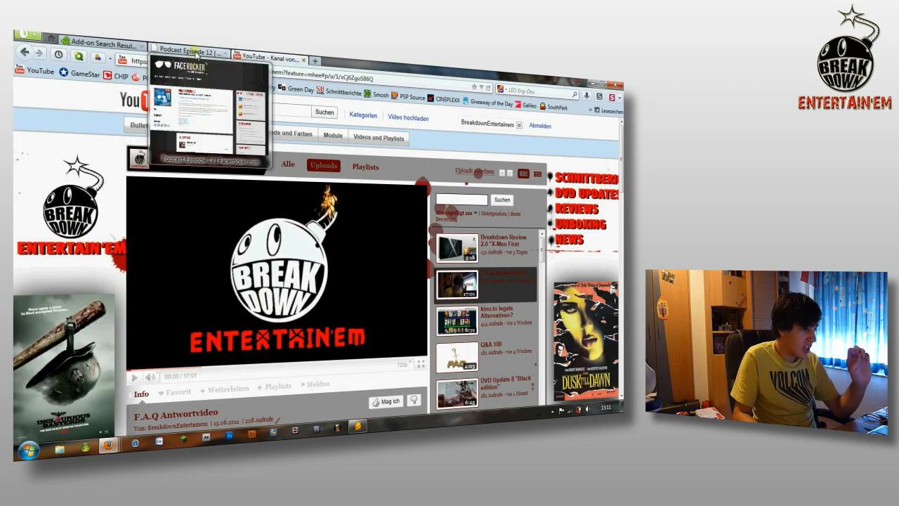
click(185, 51)
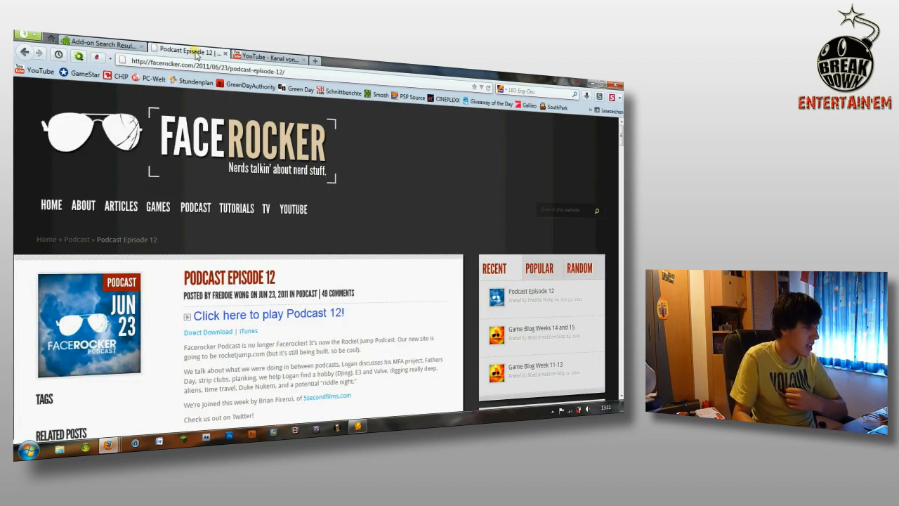
scroll(down, 3)
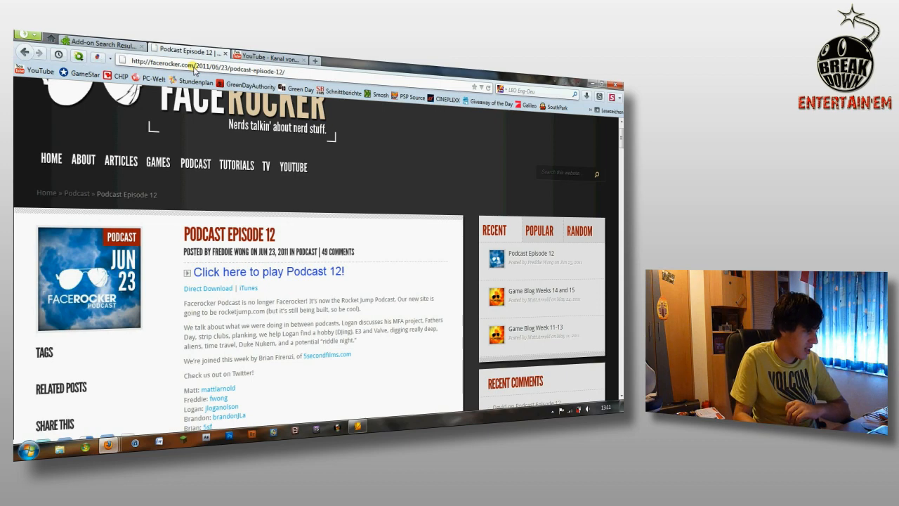
scroll(down, 3)
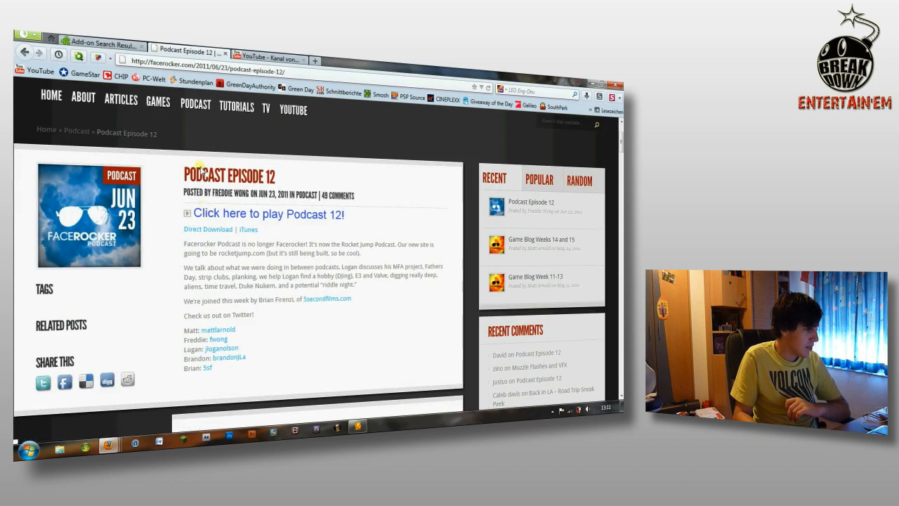
click(269, 213)
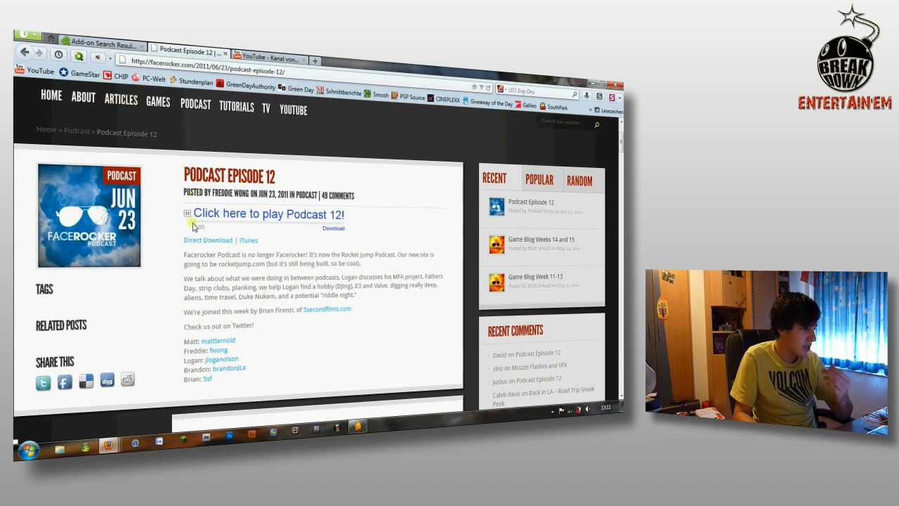
Download and save the podcast audio Facerocker622_FINAL.mp3.
click(109, 57)
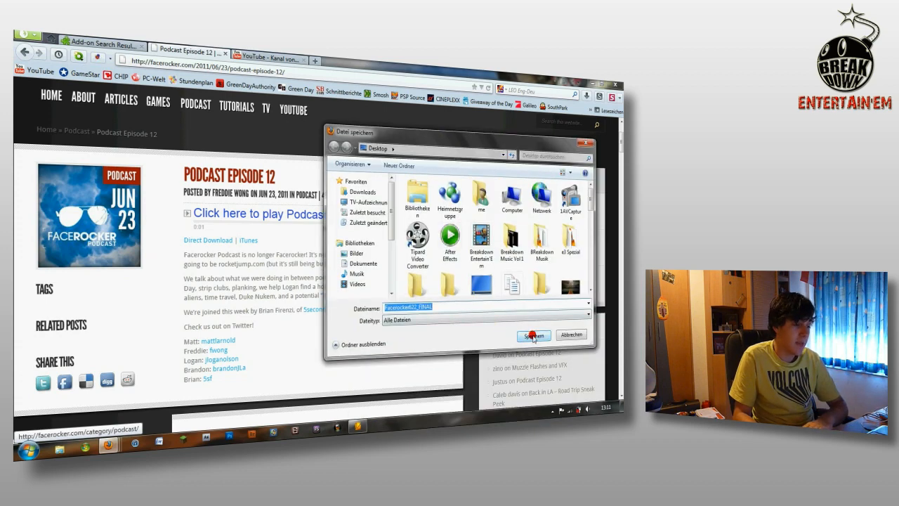
click(533, 335)
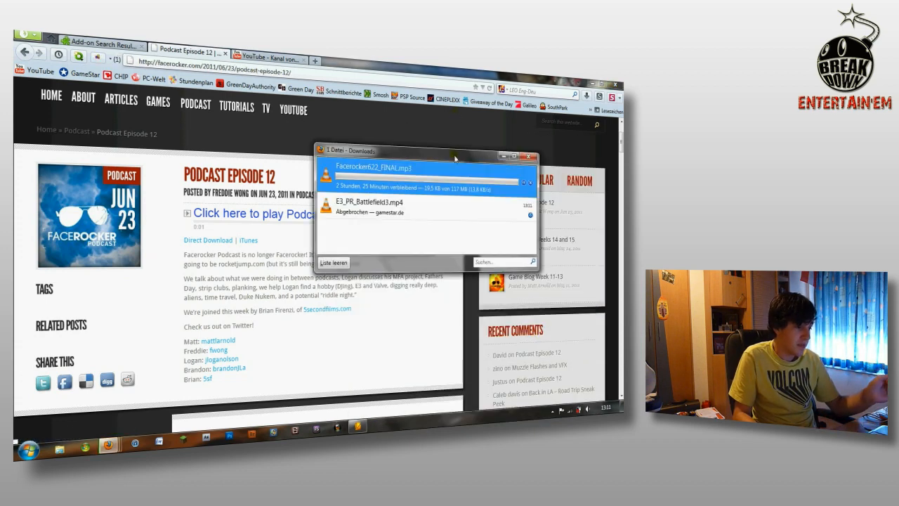